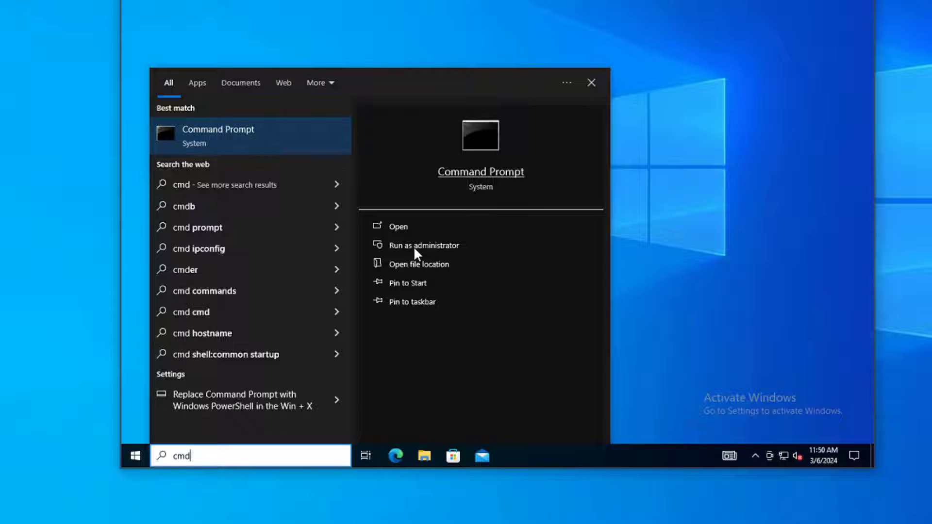
Run Command Prompt as administrator and request elevation with the reason 'run cmd'.
click(424, 245)
text(run cmd)
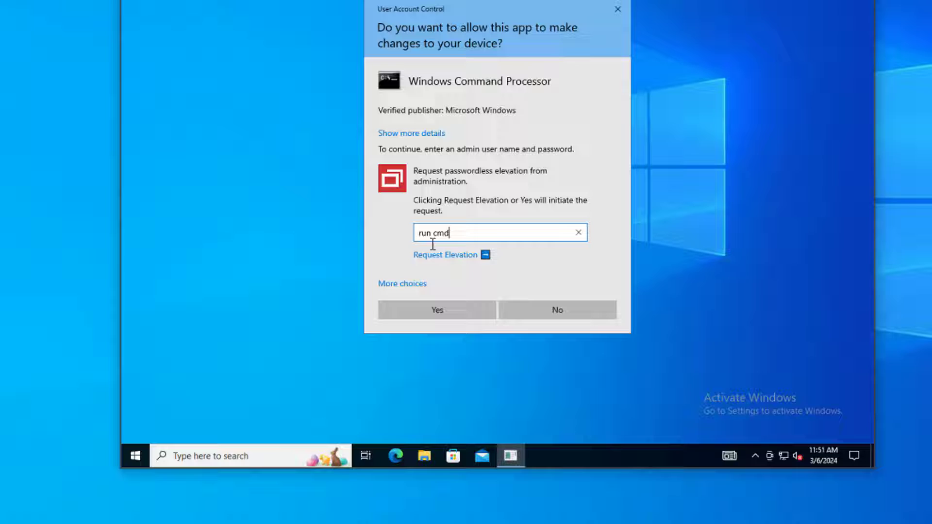
click(445, 254)
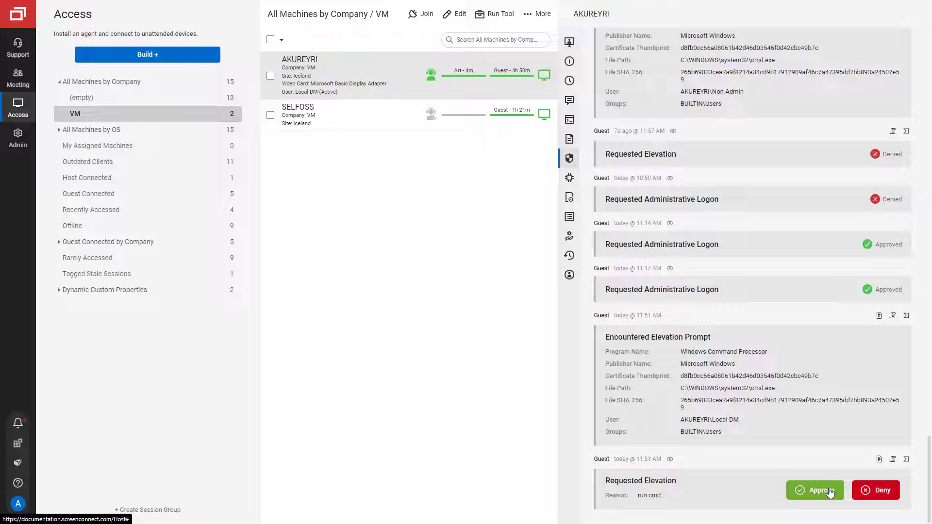
Approve the pending 'run cmd' Command Prompt elevation request in the timeline.
click(815, 490)
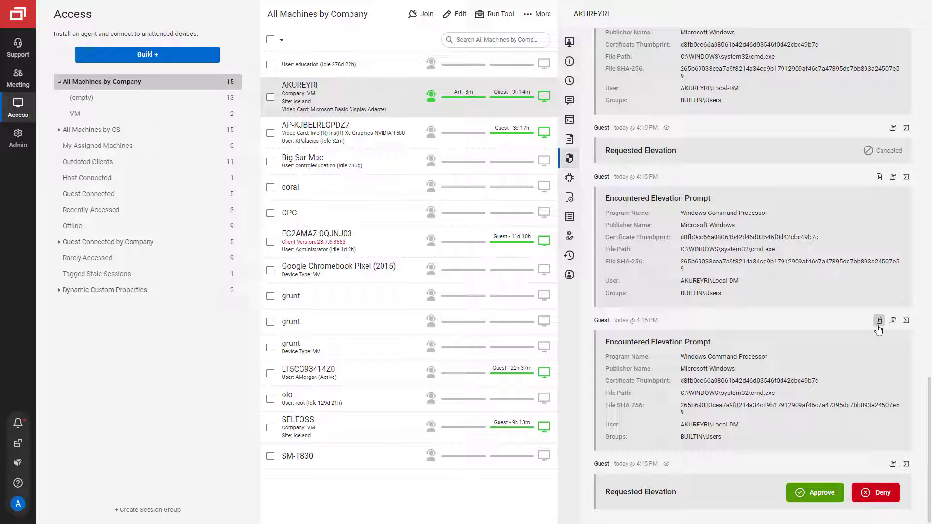
click(879, 320)
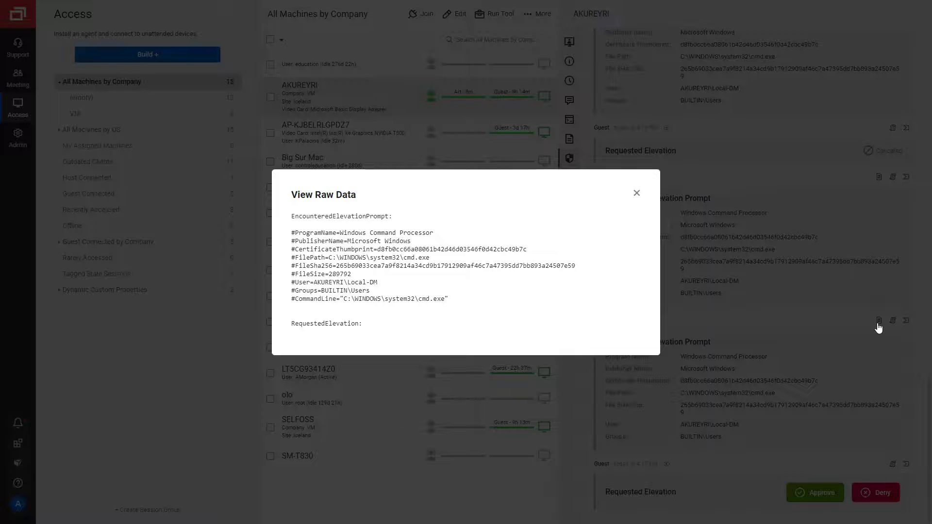
click(636, 193)
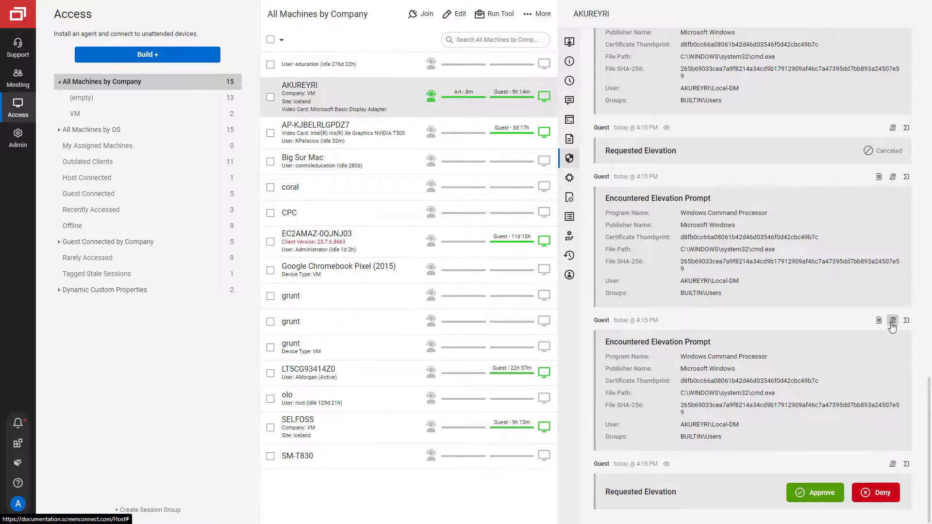
Create an auto-elevate rule for Windows Command Processor matching program name, thumbprint and user.
click(893, 321)
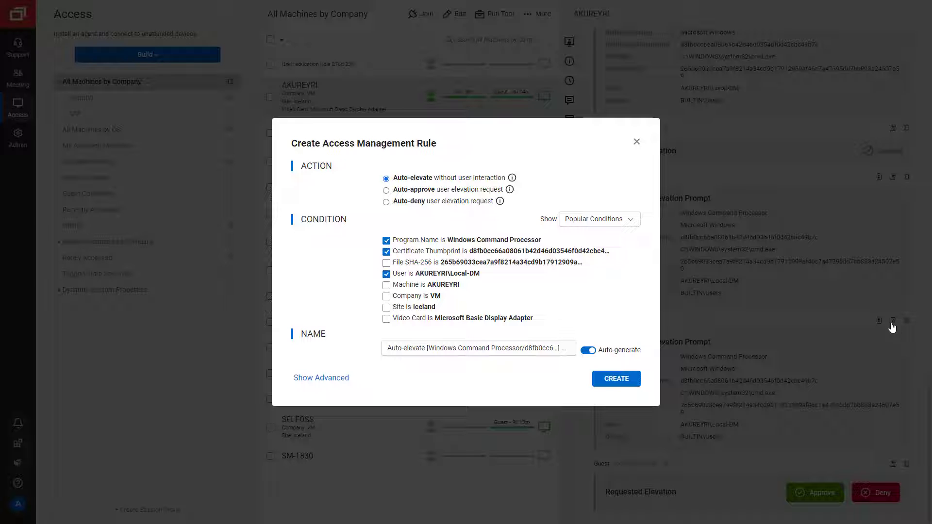
click(636, 141)
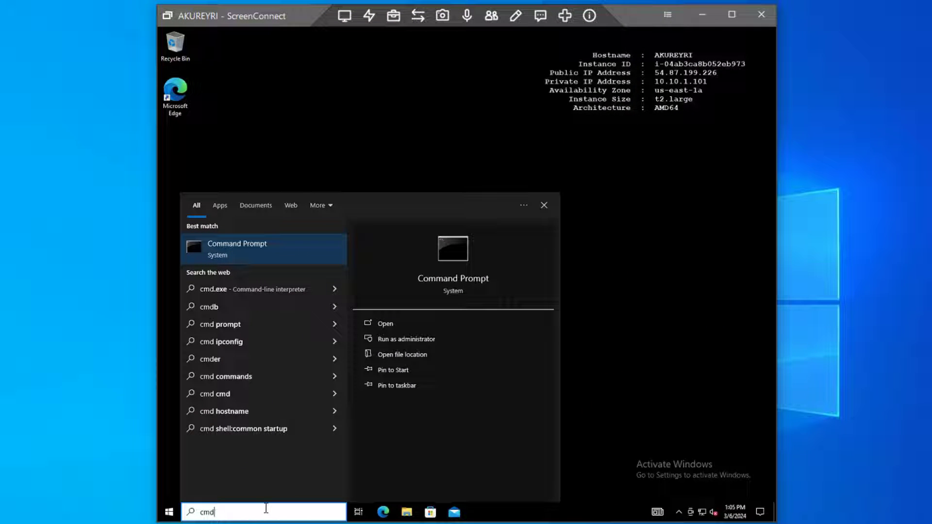
mouse_move(363, 357)
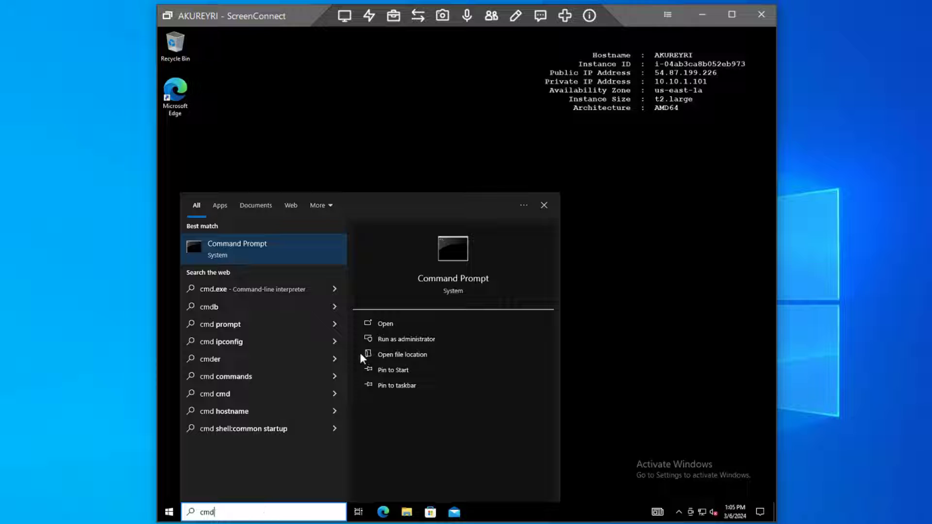
Request passwordless elevation for Command Prompt on AKUREYRI and approve it from the session banner.
click(407, 339)
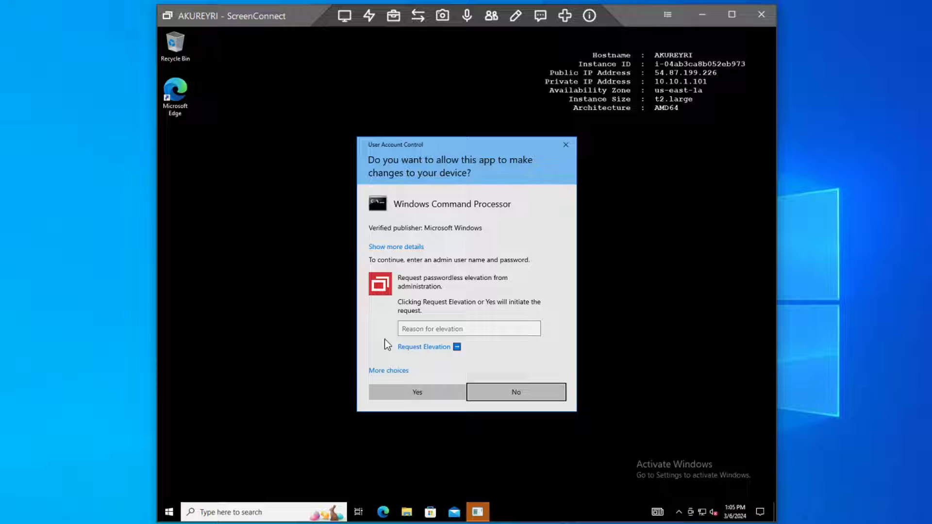
mouse_move(409, 351)
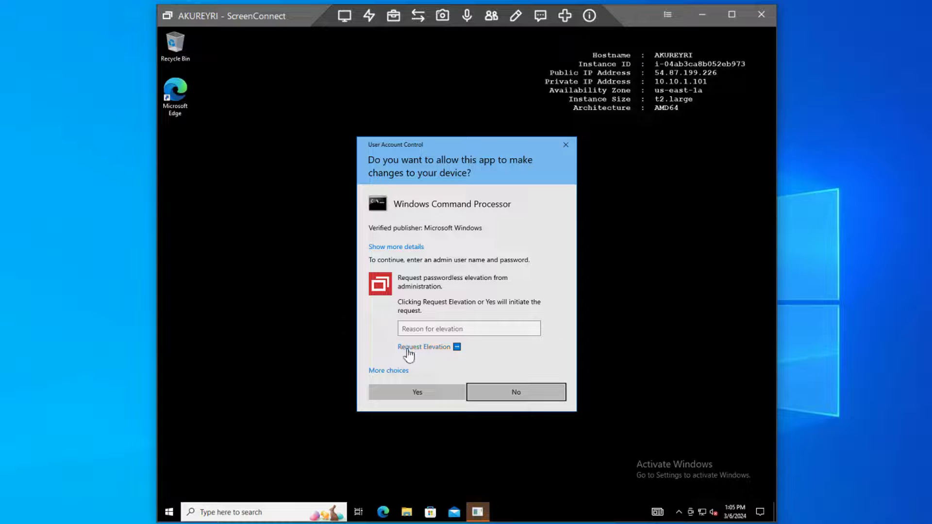
click(424, 347)
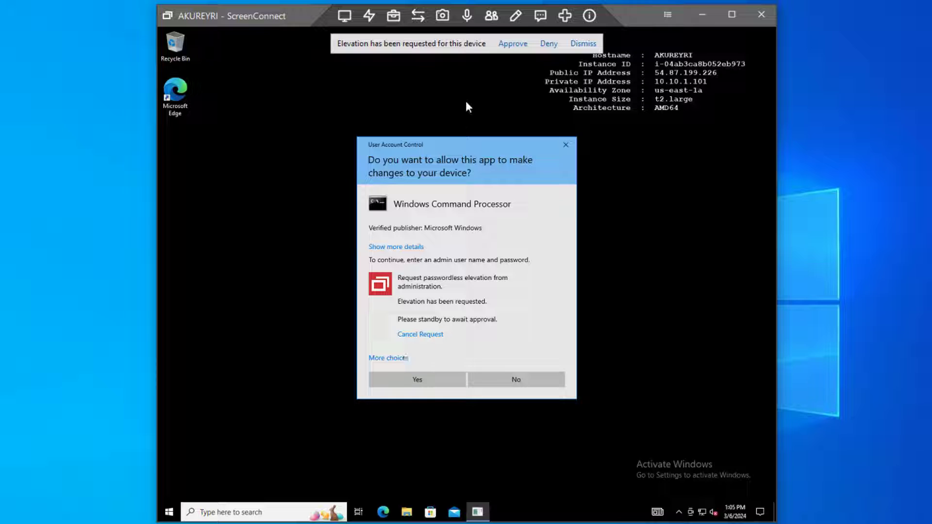
click(512, 44)
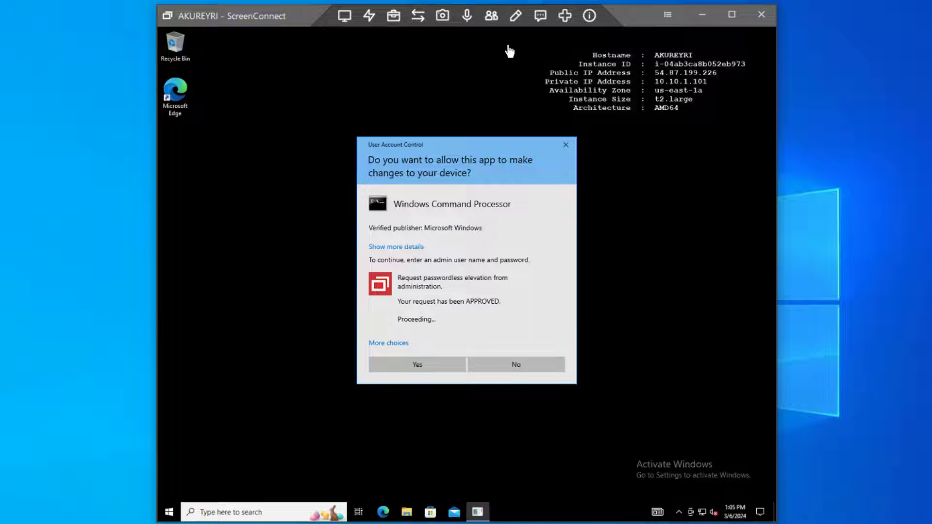
click(417, 364)
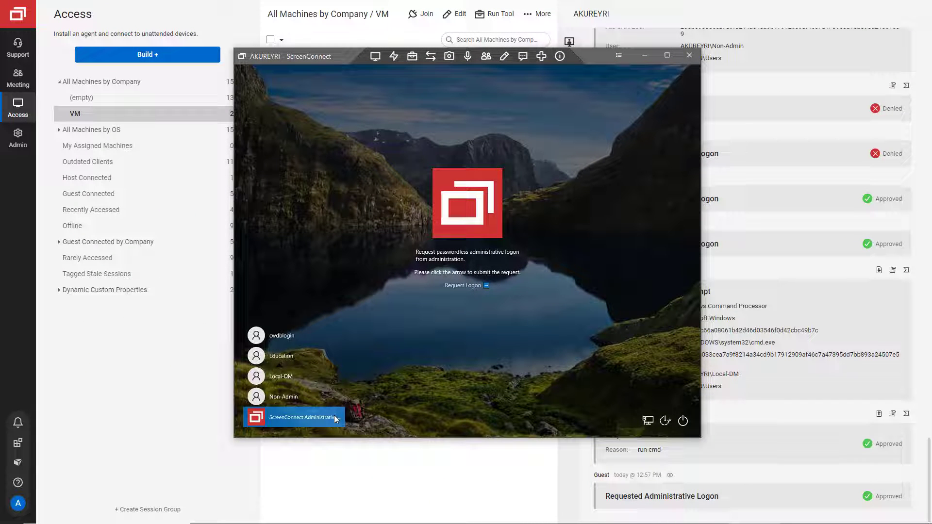
mouse_move(480, 292)
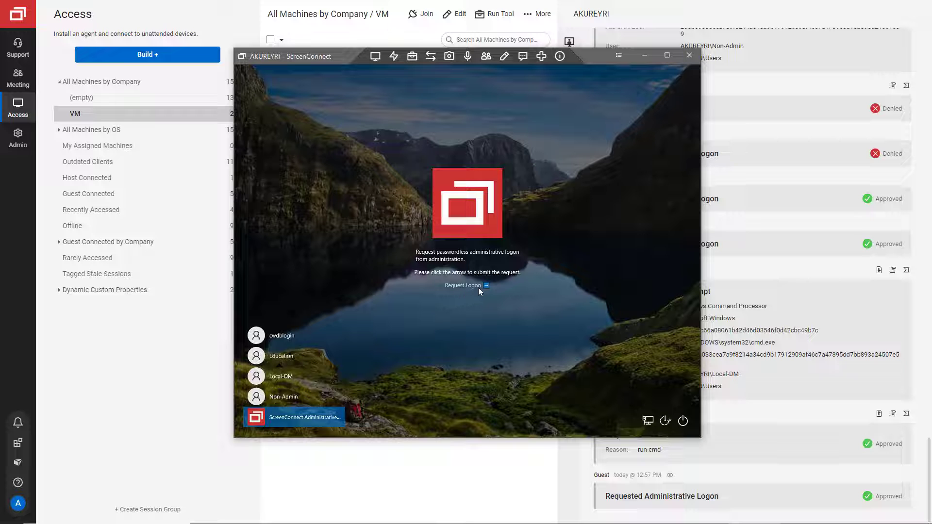
Request a ScreenConnect Administrative user logon on AKUREYRI and approve it in the timeline.
click(486, 286)
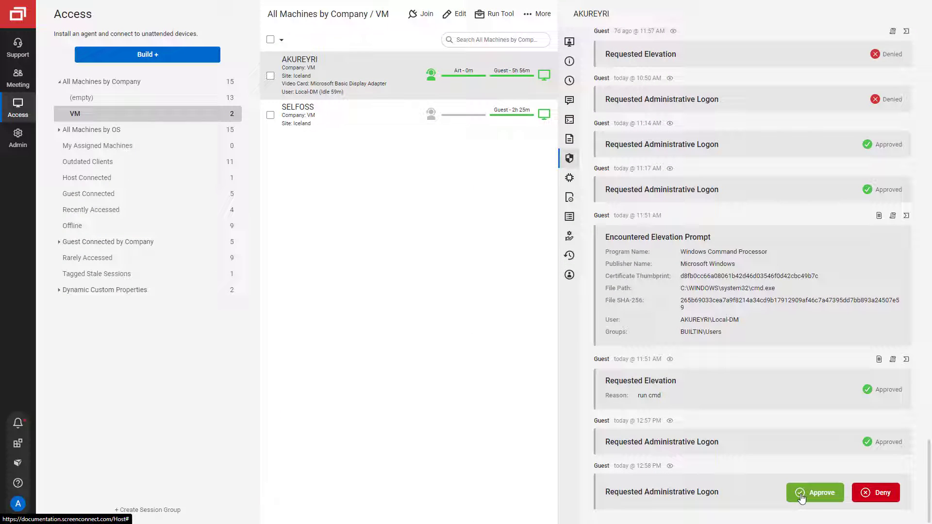
click(816, 493)
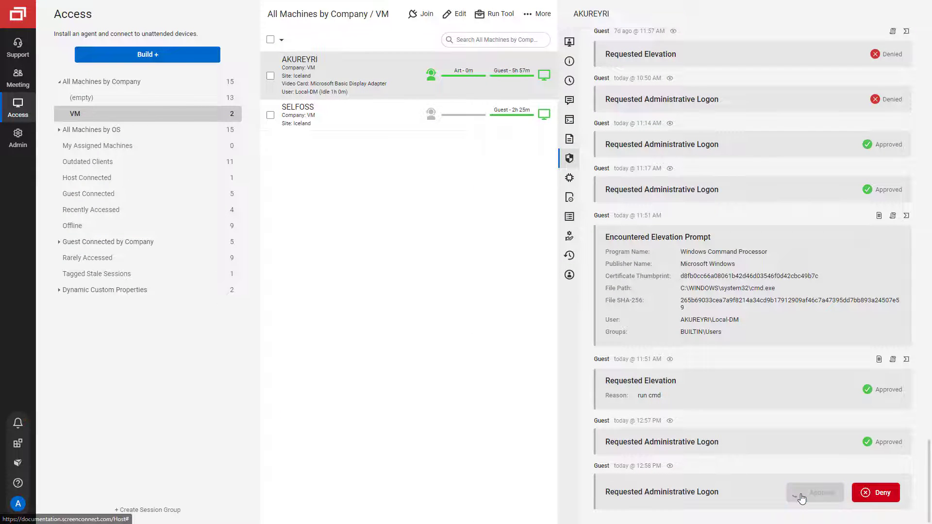